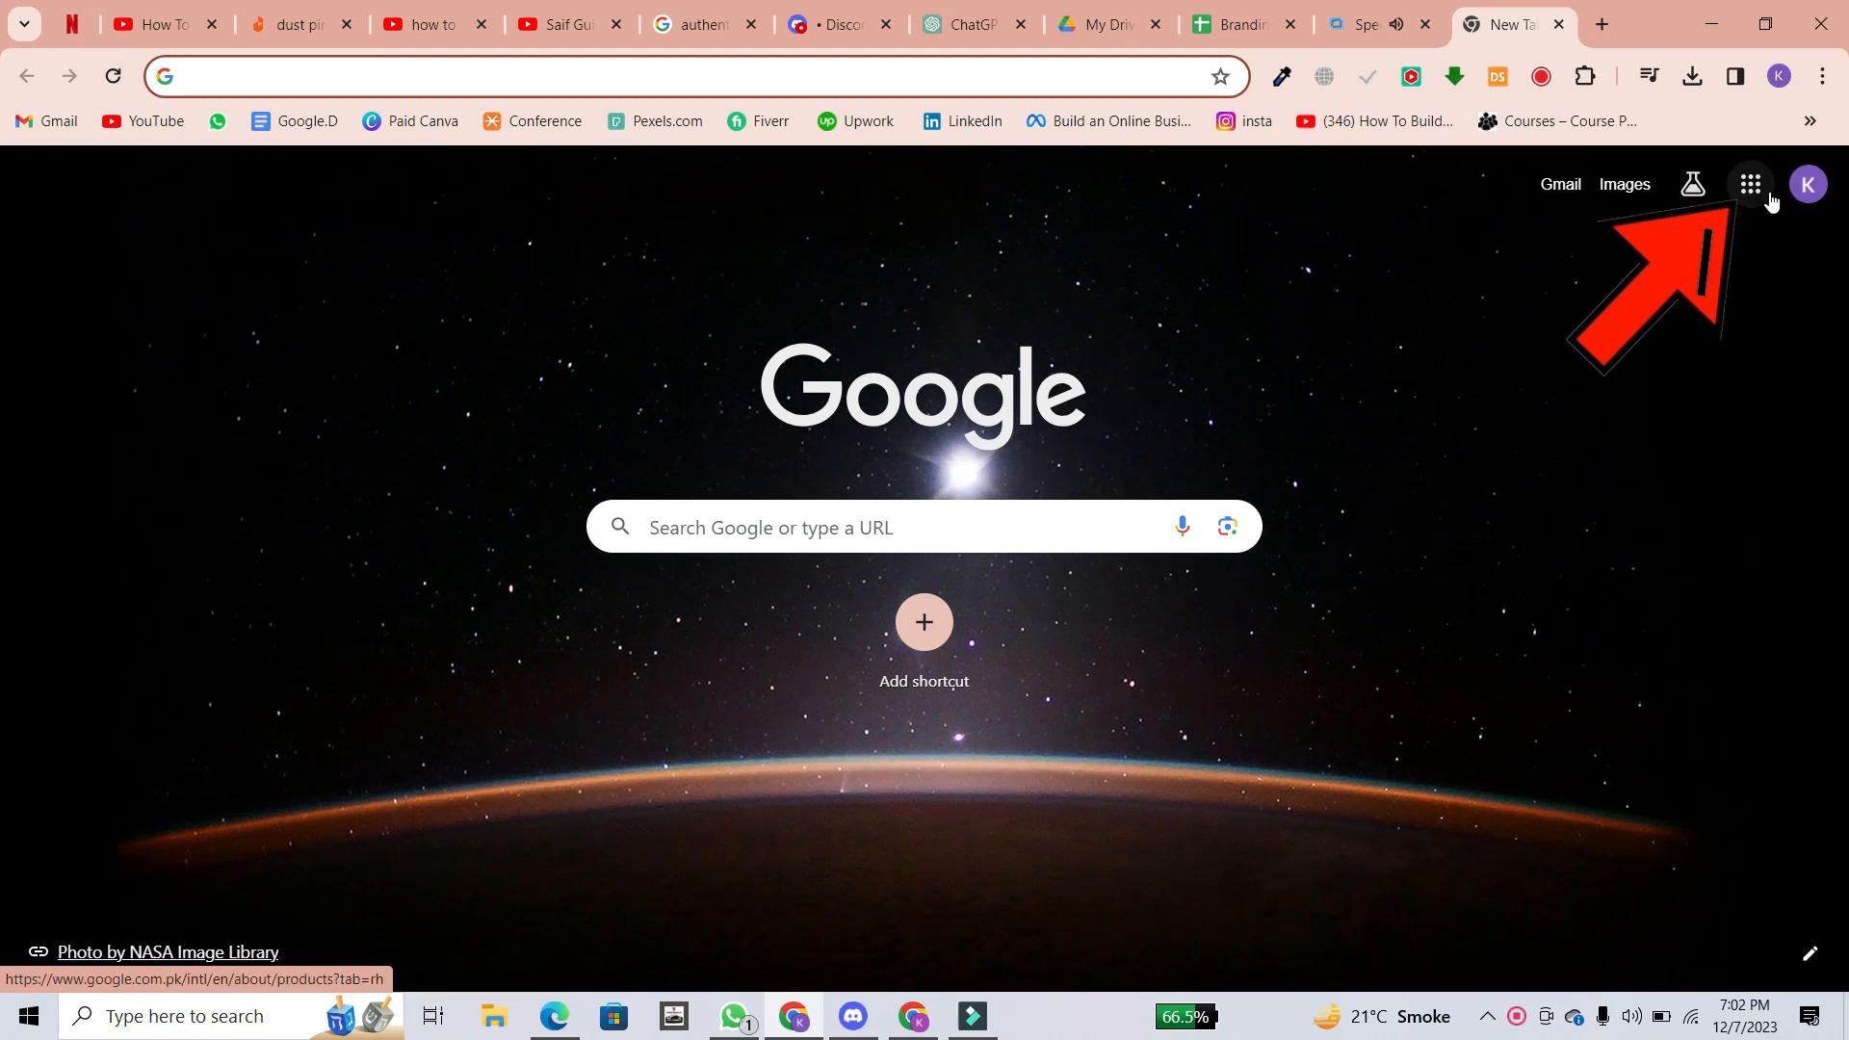
Step: Show the Google apps grid on Chrome's new tab page
left_click(1751, 185)
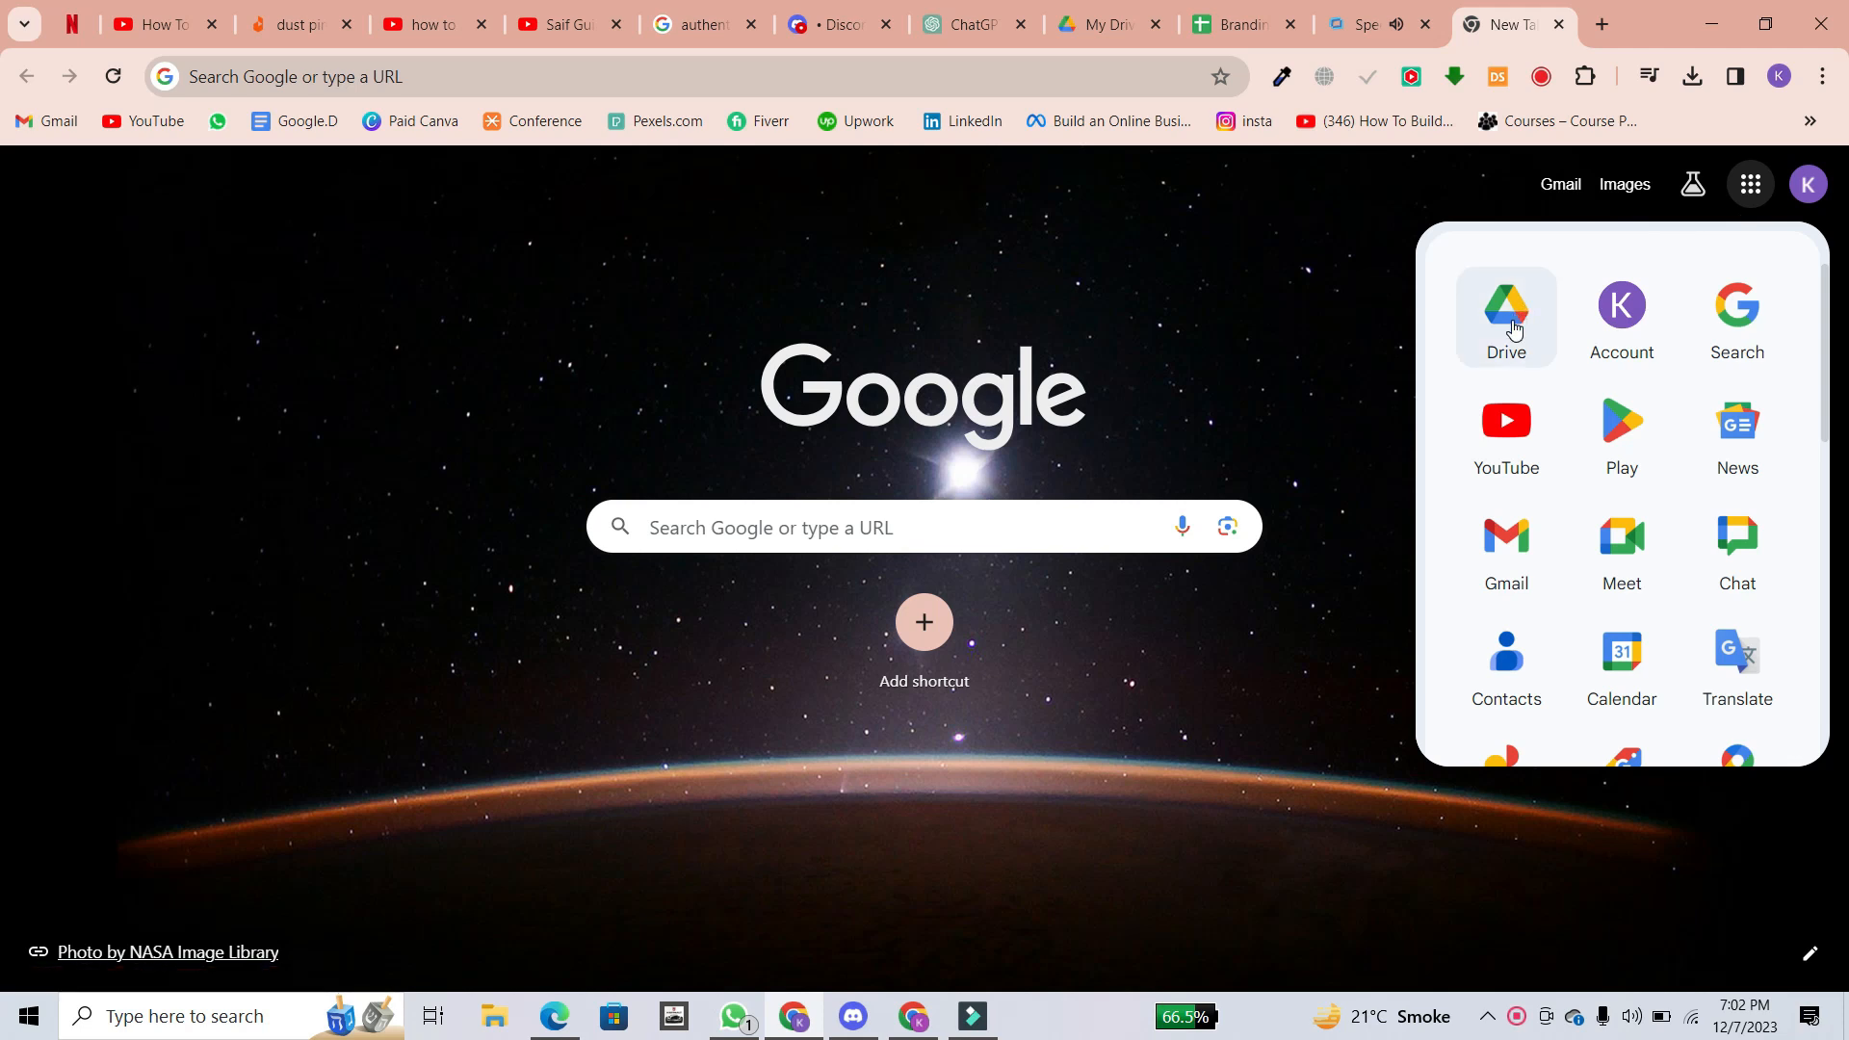
mouse_move(1555, 351)
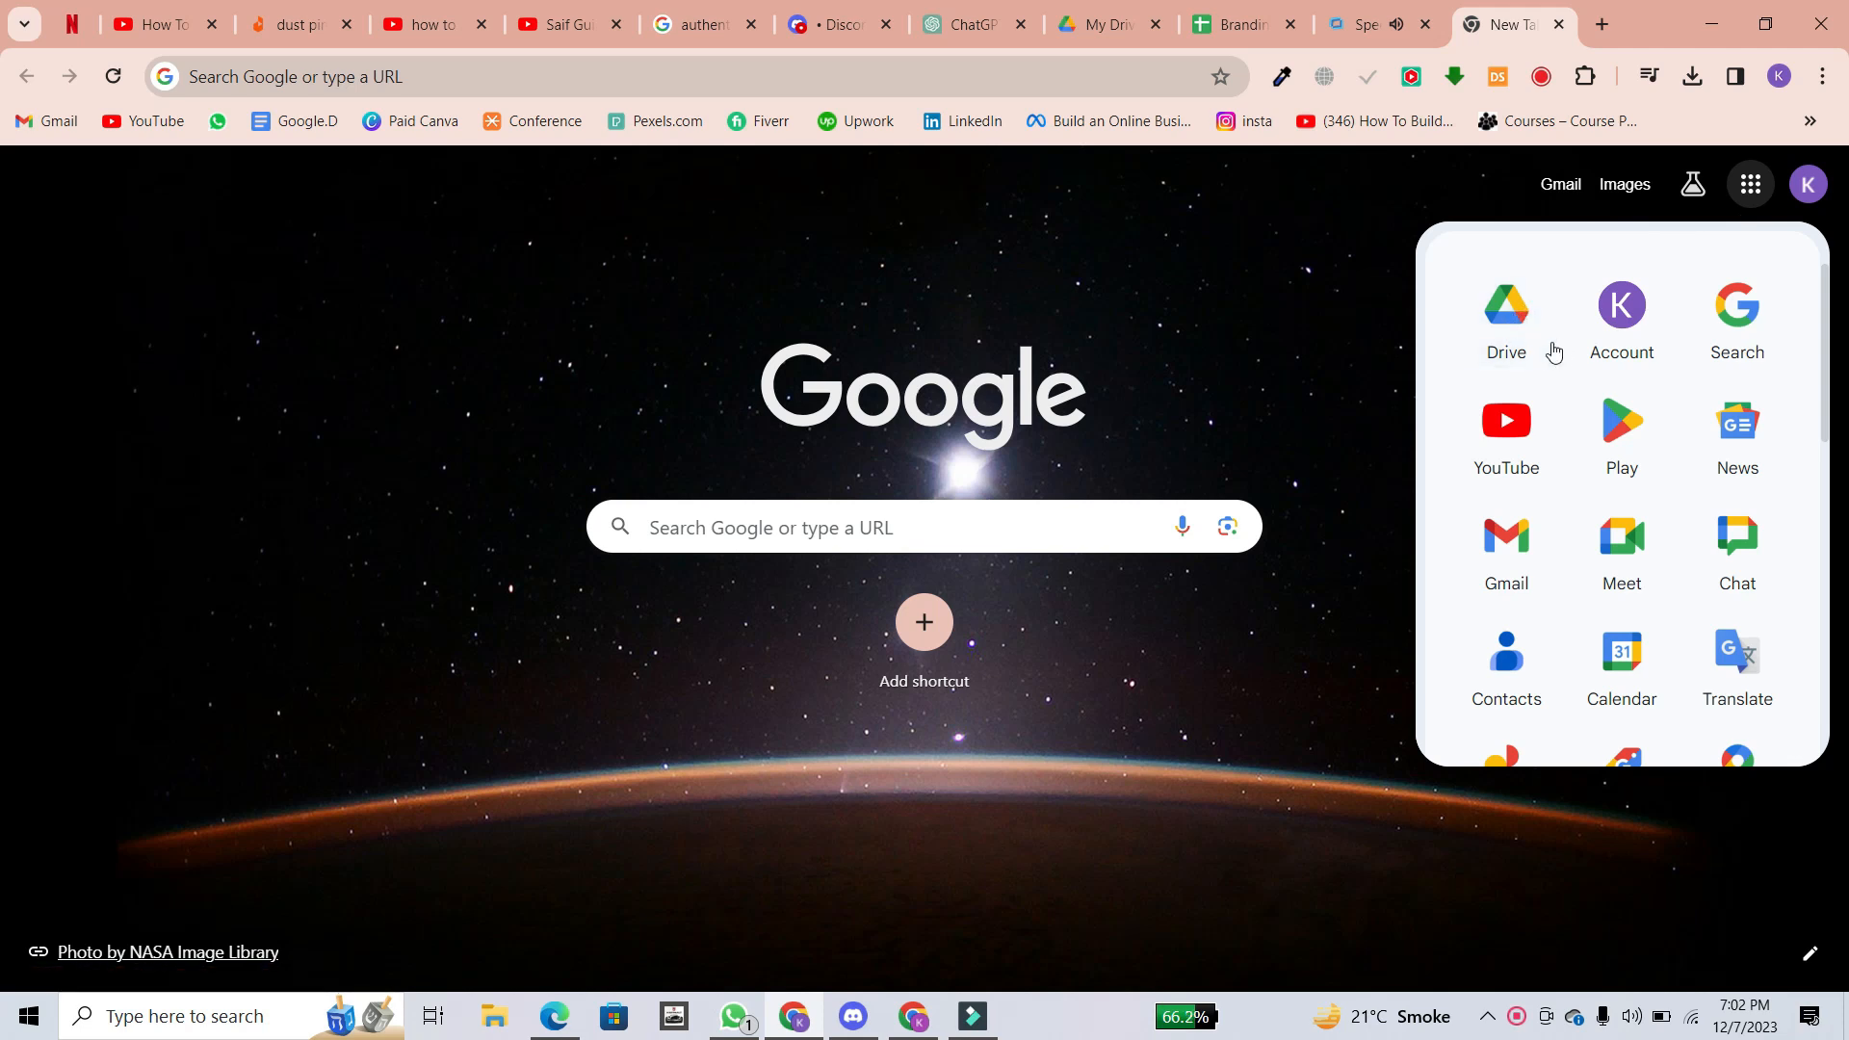
mouse_move(1504, 314)
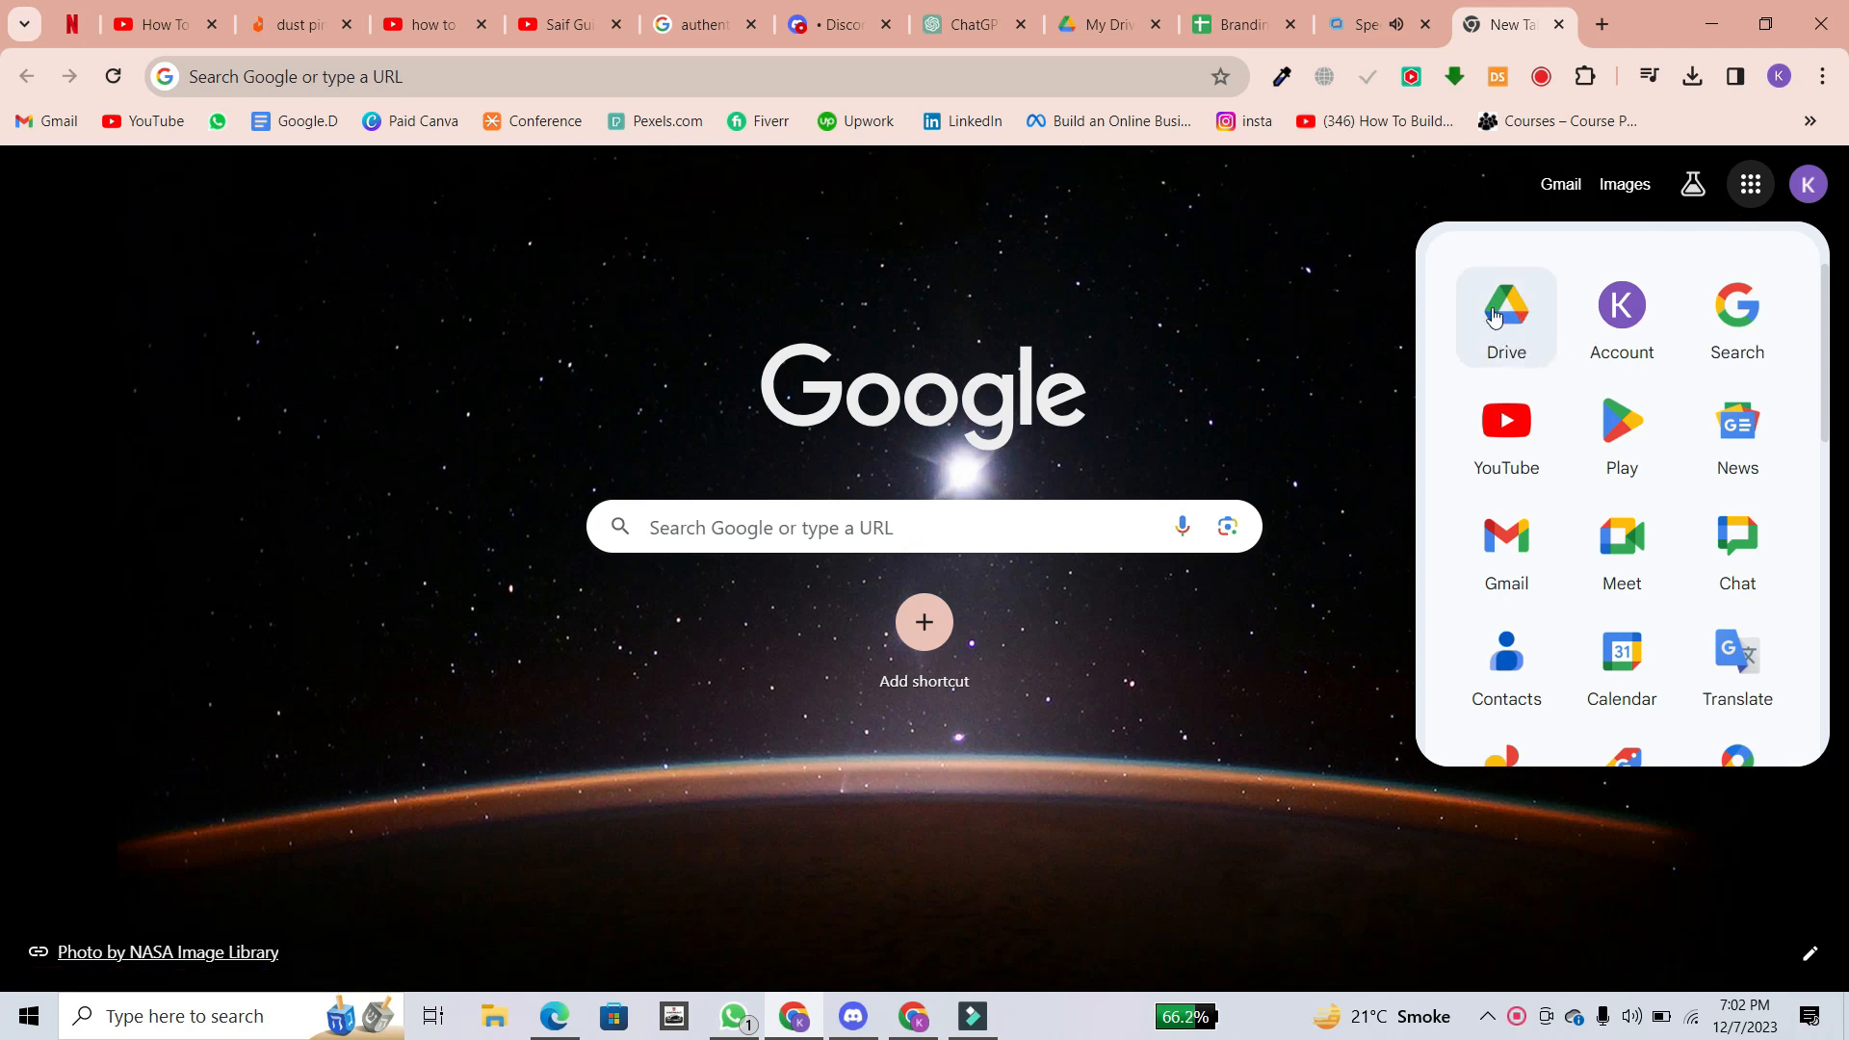
mouse_move(1458, 329)
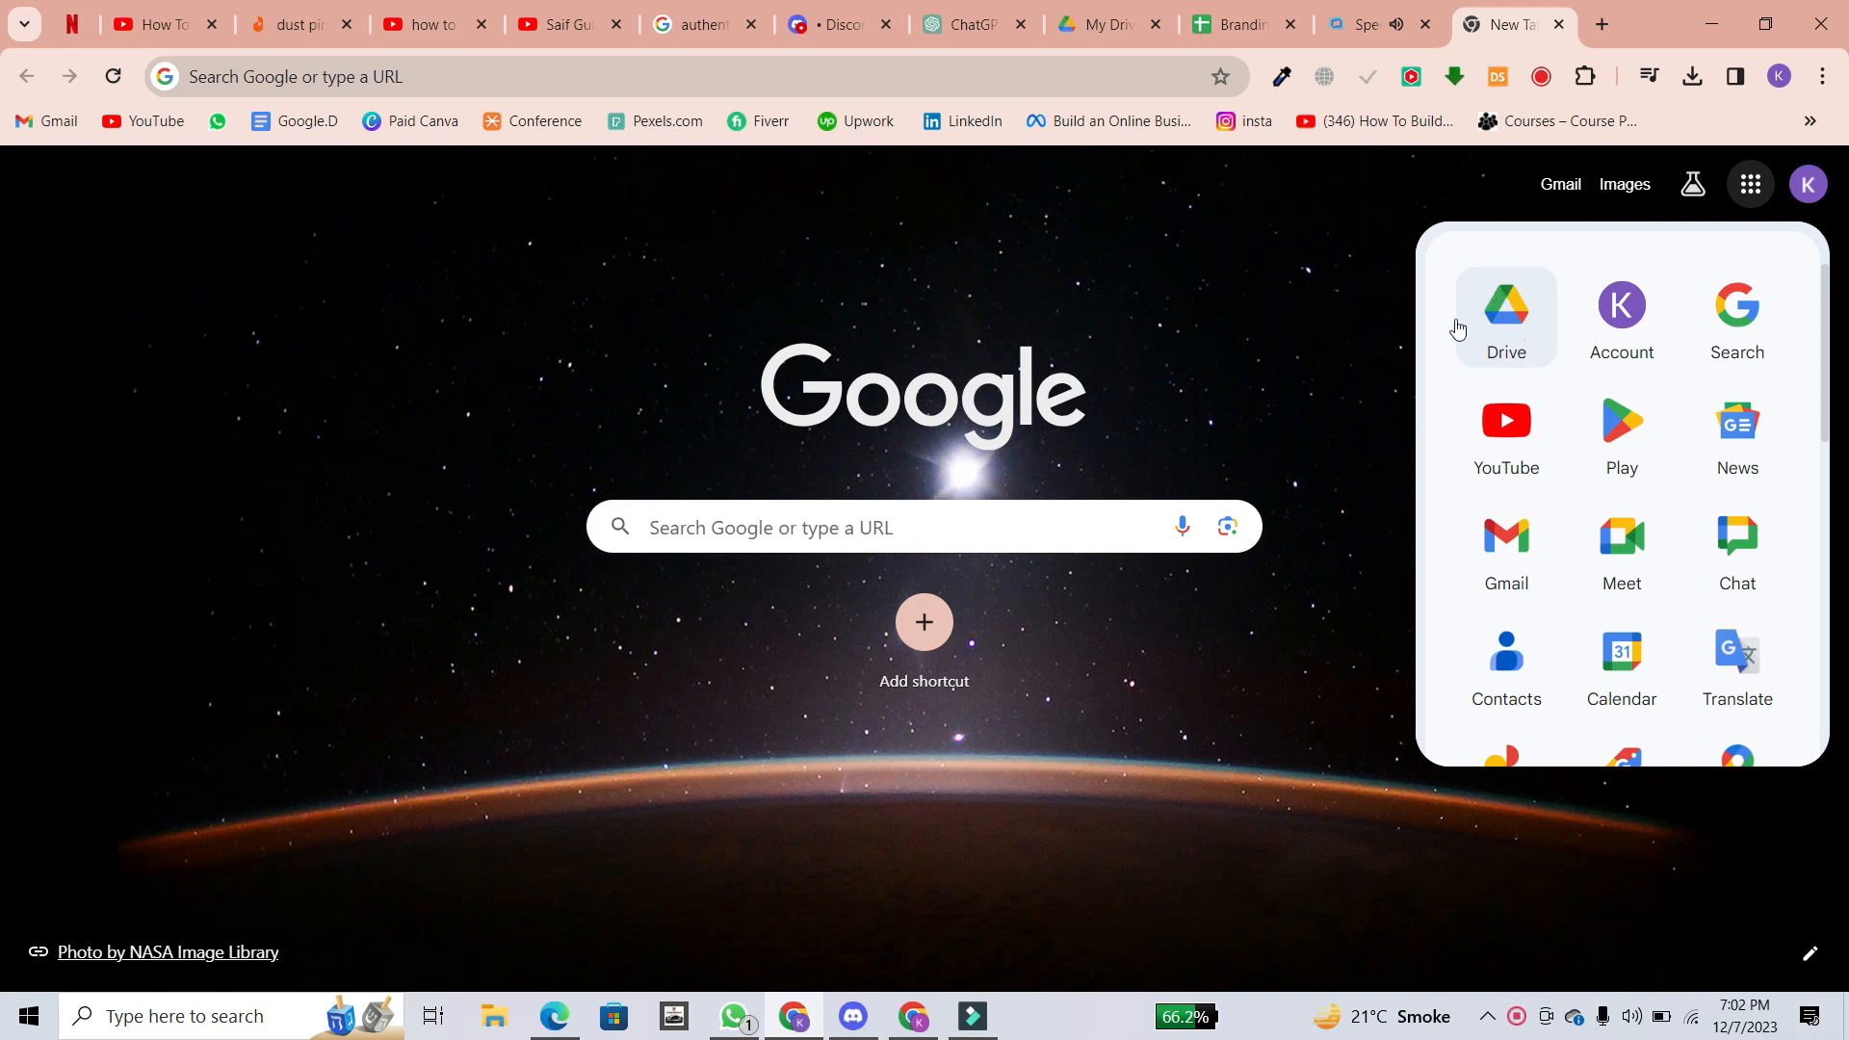
Step: From Google Drive, open the Blogging file with Google Docs via its actions menu
left_click(1504, 316)
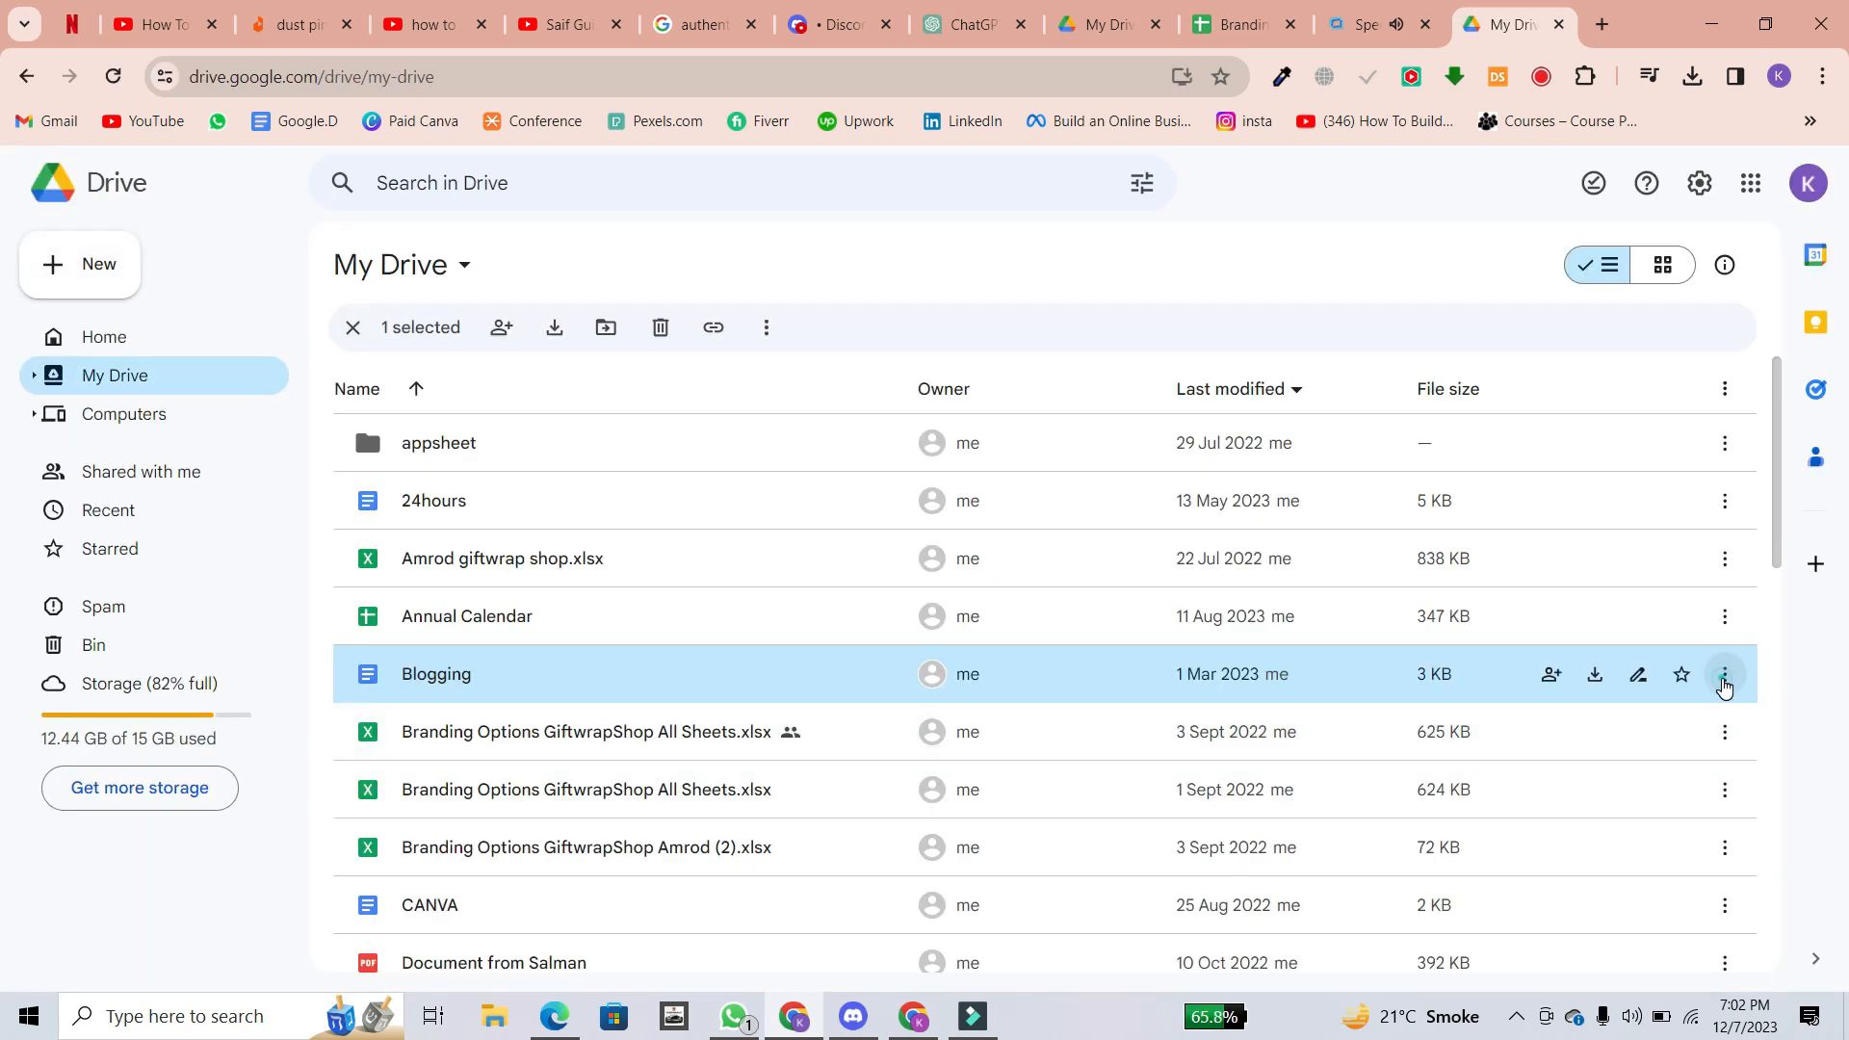
left_click(1722, 679)
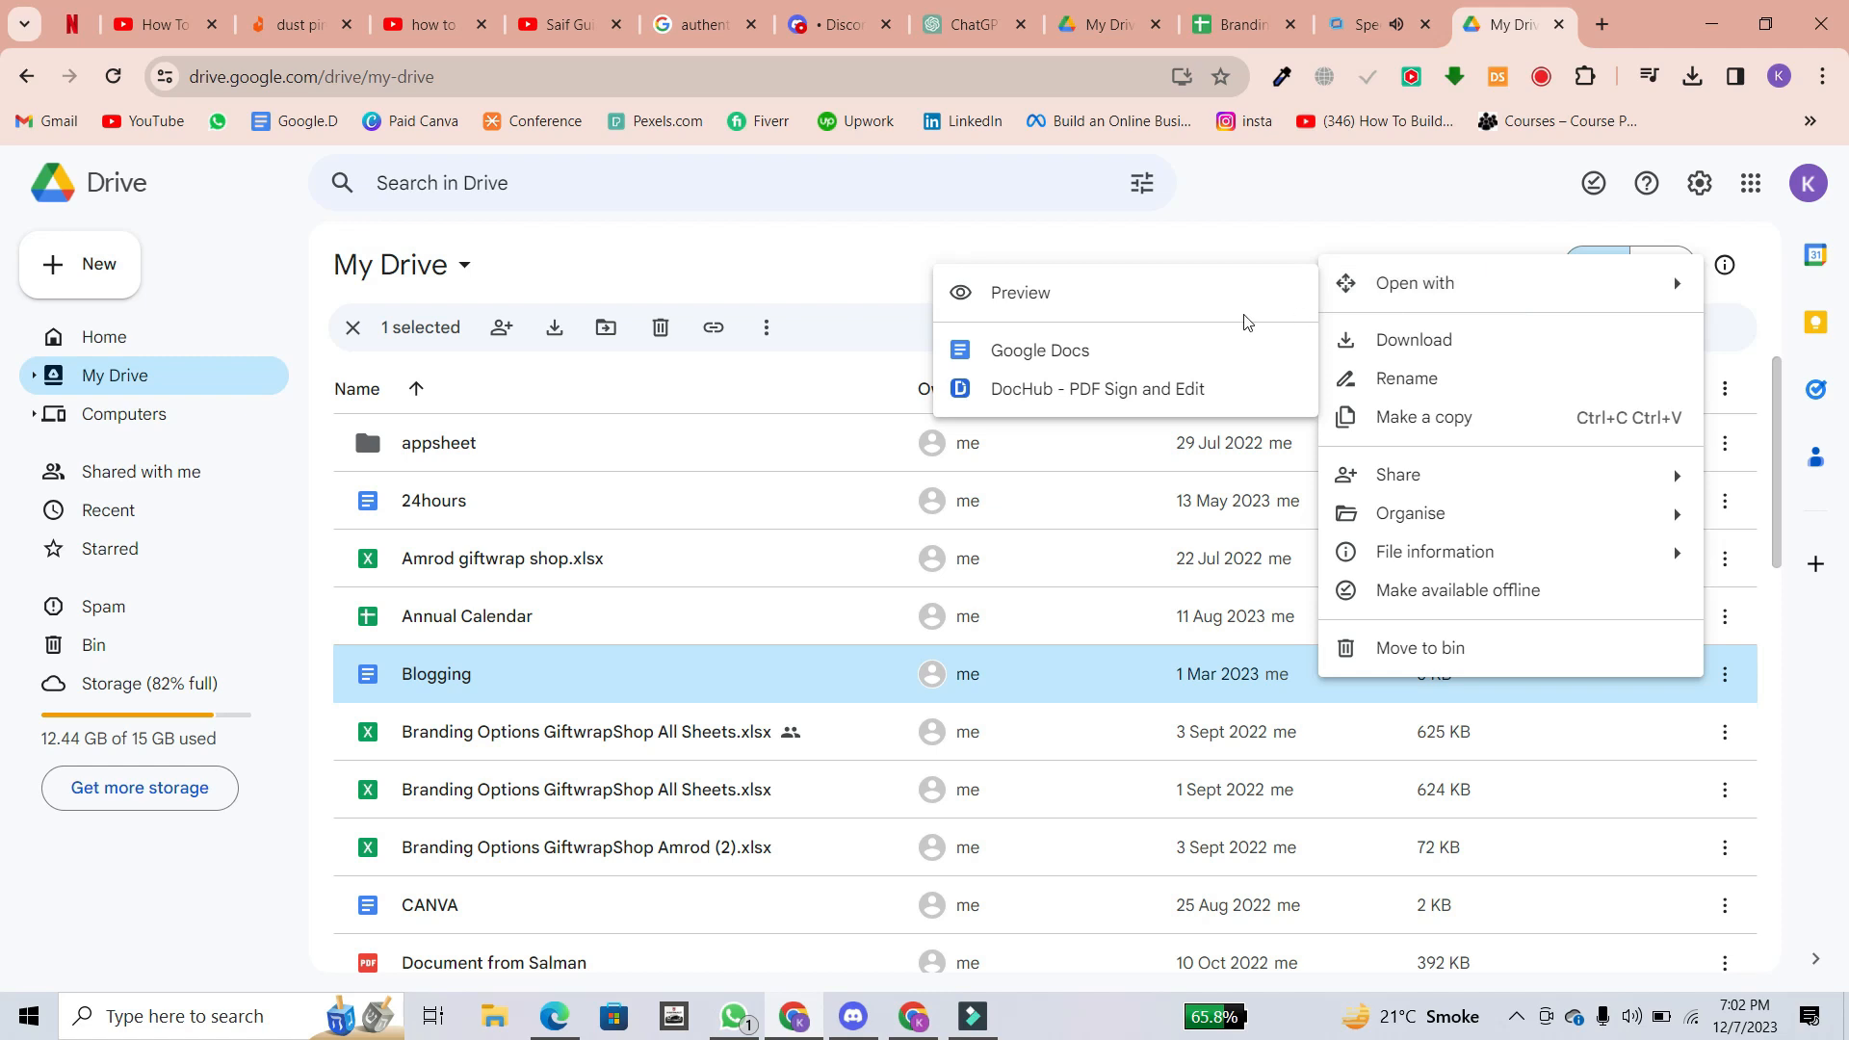
left_click(1038, 353)
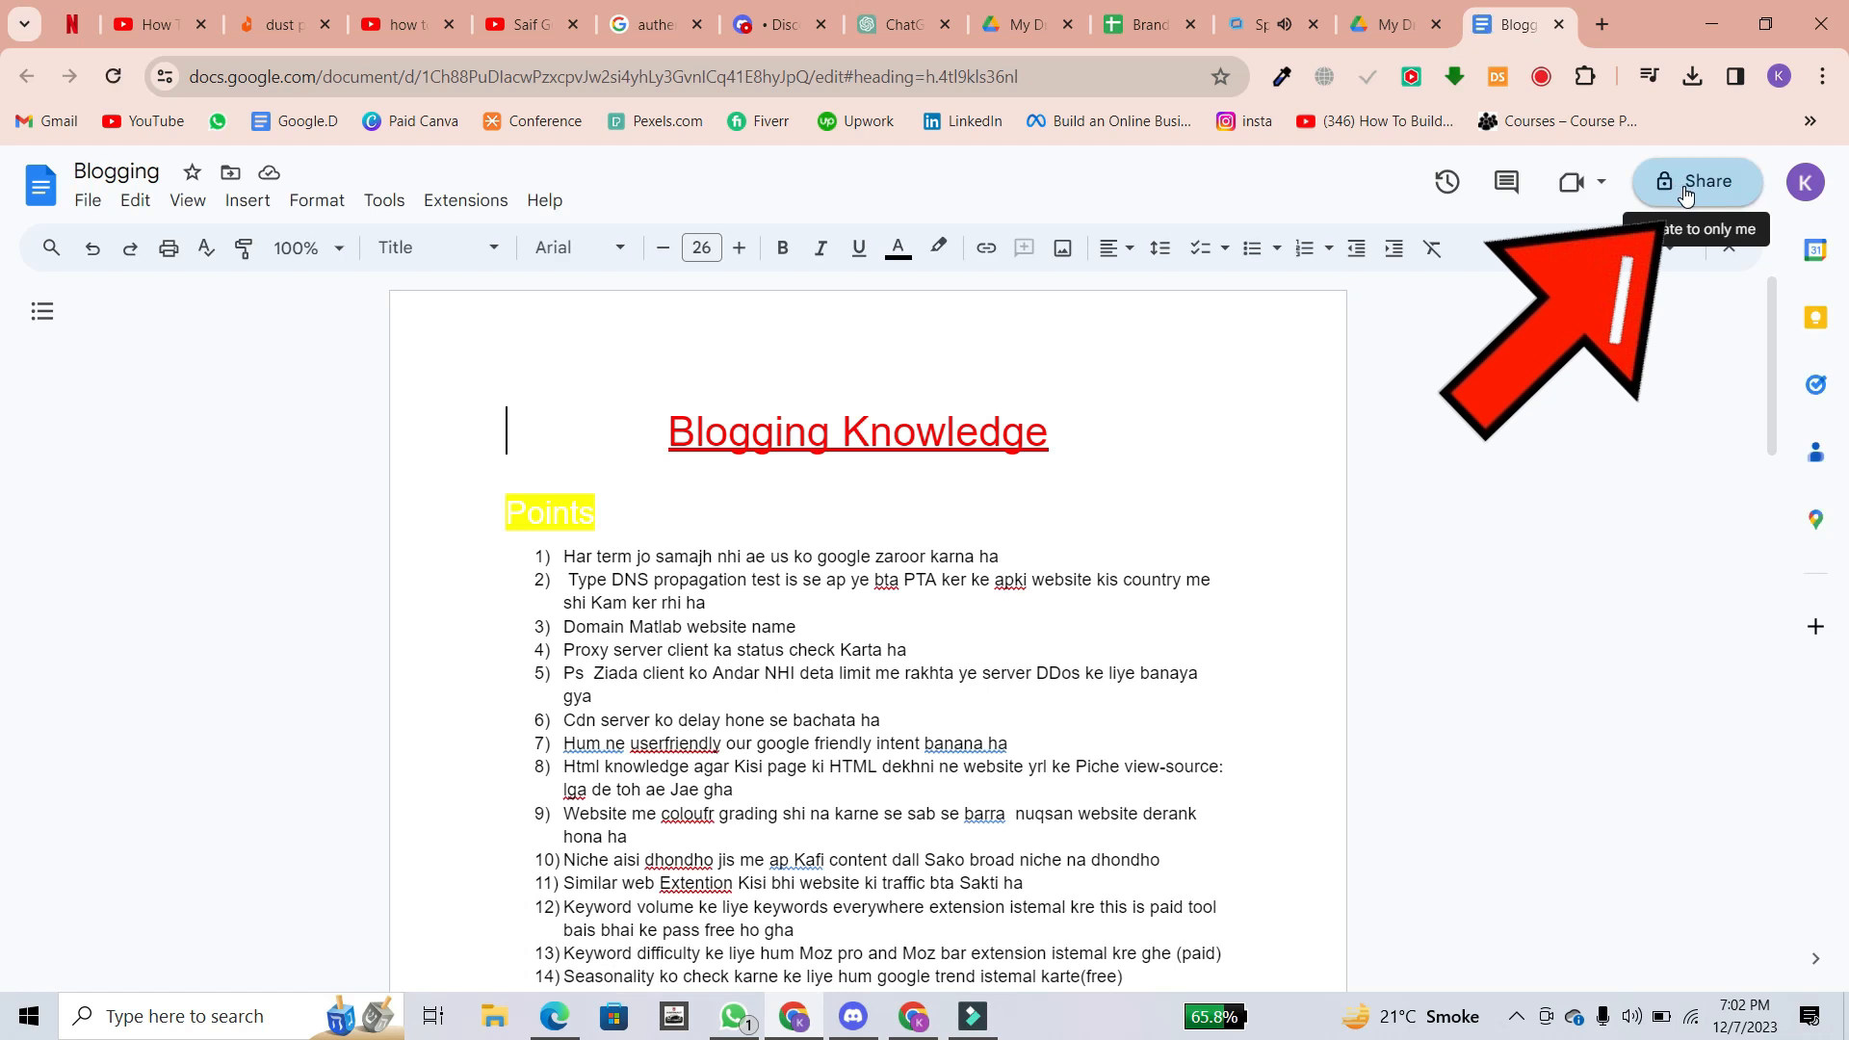
Step: Show the Share settings for Blogging, currently Restricted general access
left_click(1695, 181)
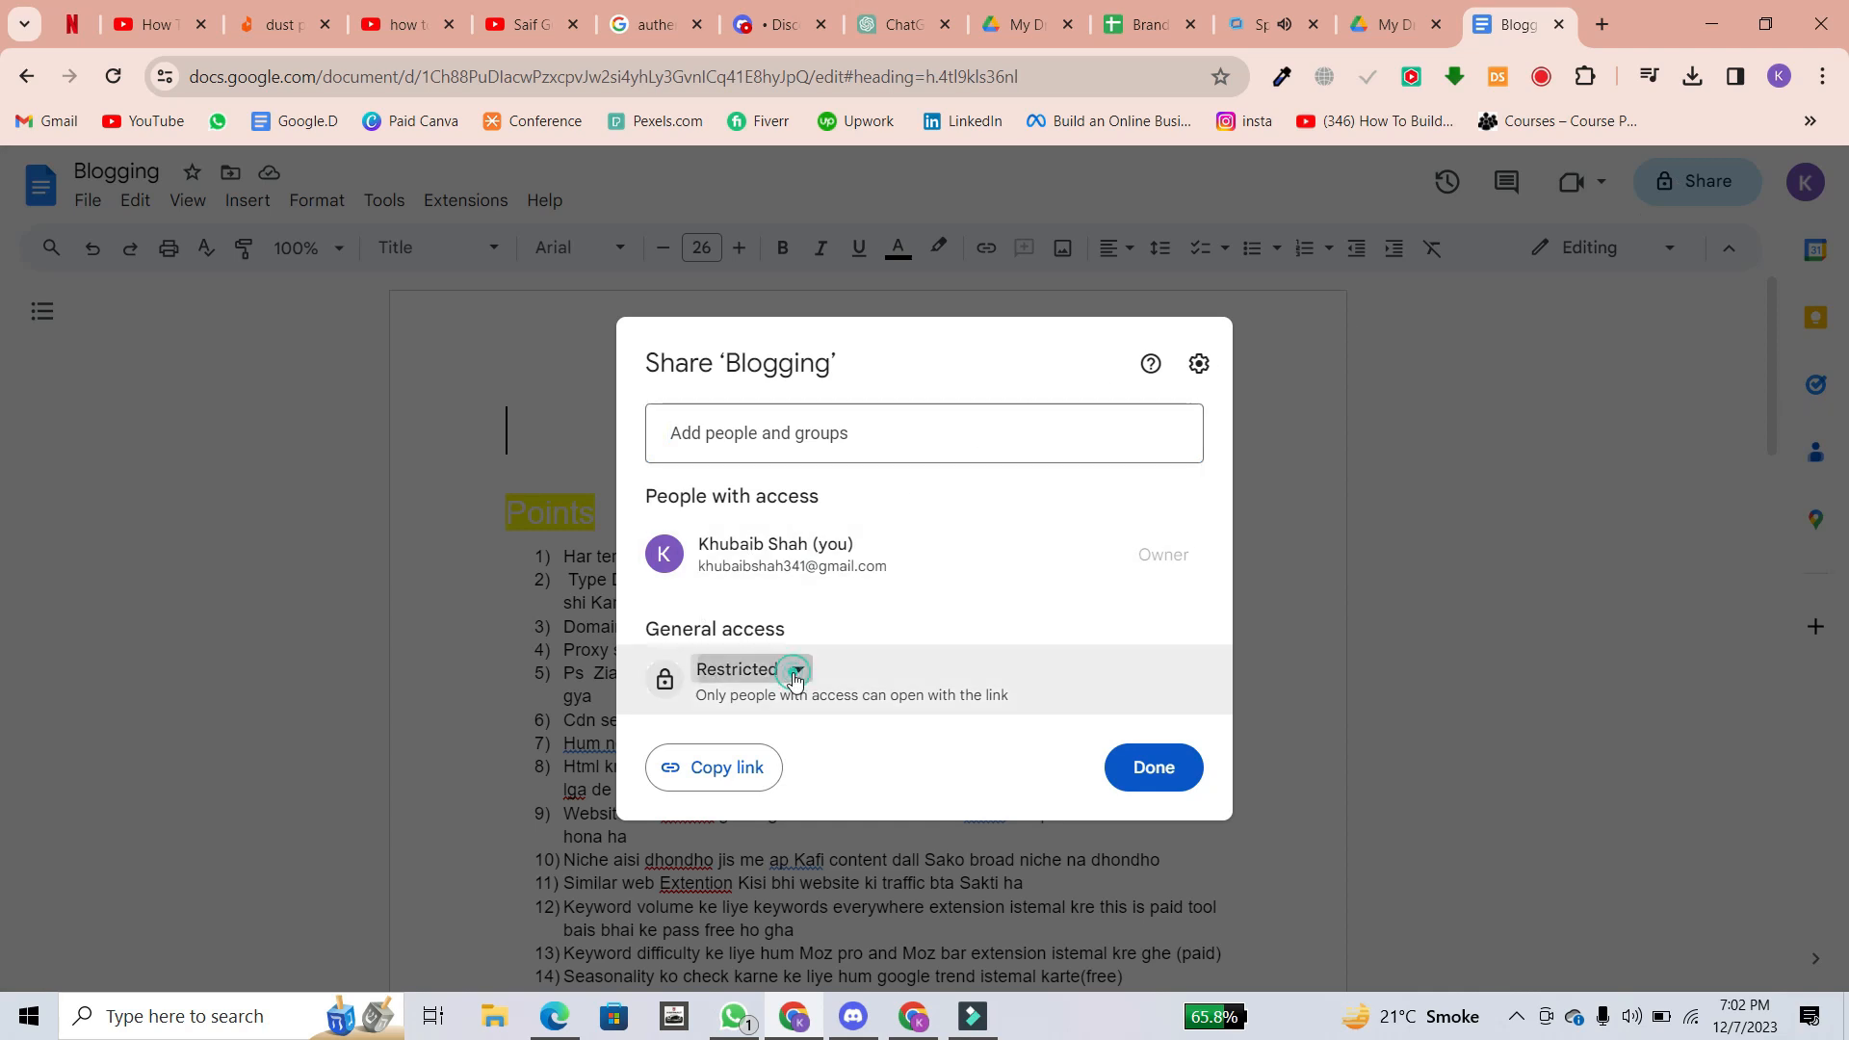
Step: Set general access to Anyone with the link as Editor and copy the link
left_click(791, 668)
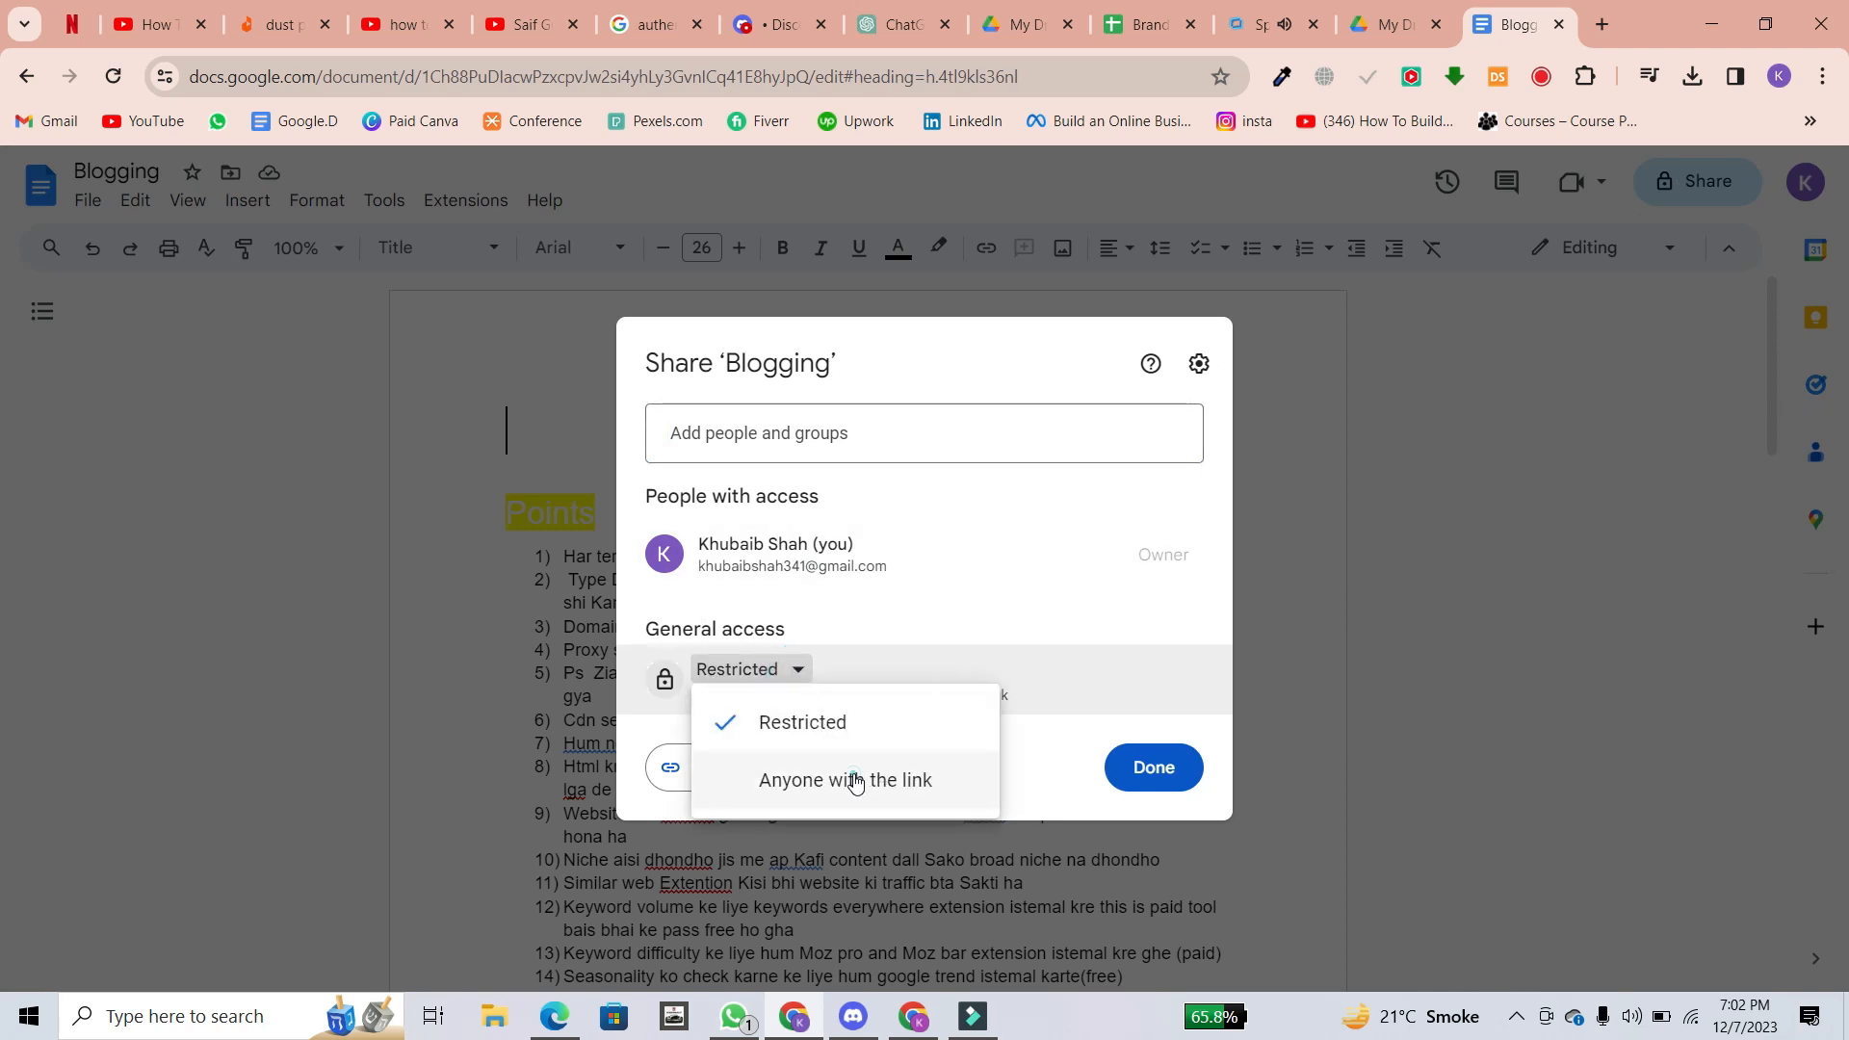
left_click(846, 780)
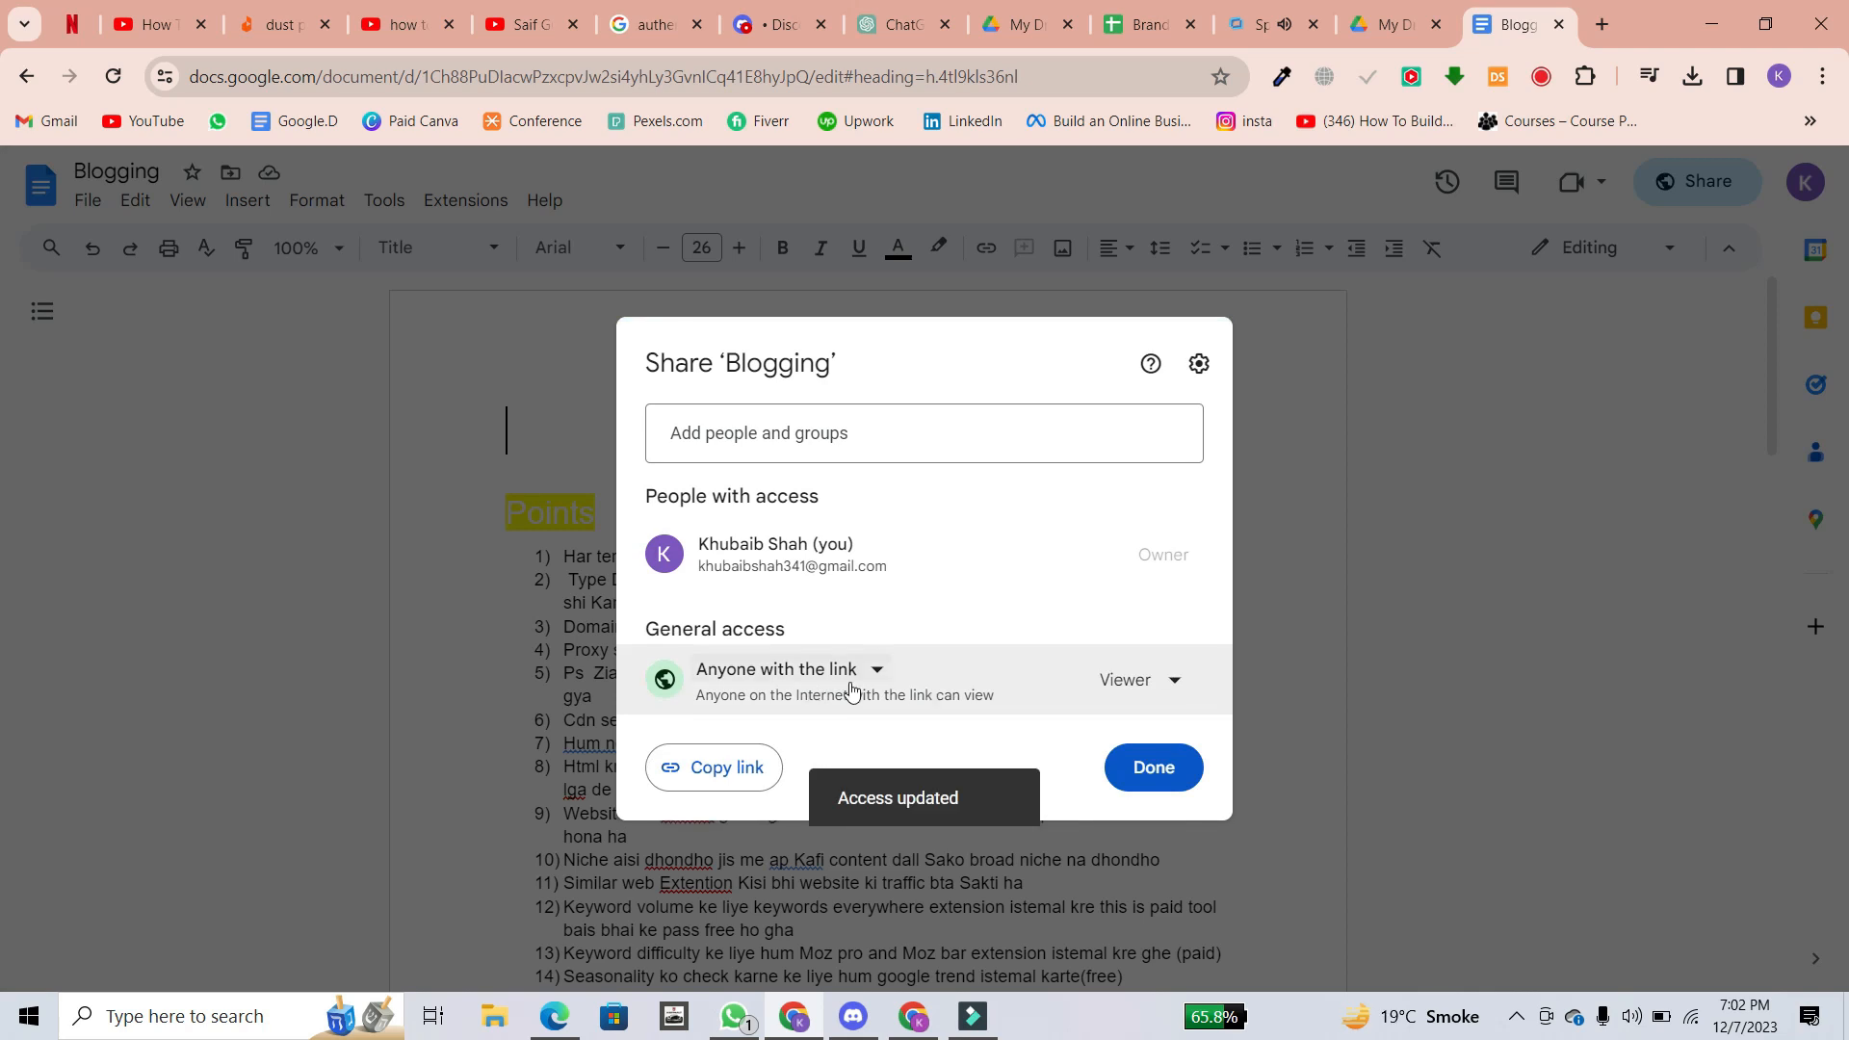
left_click(1136, 679)
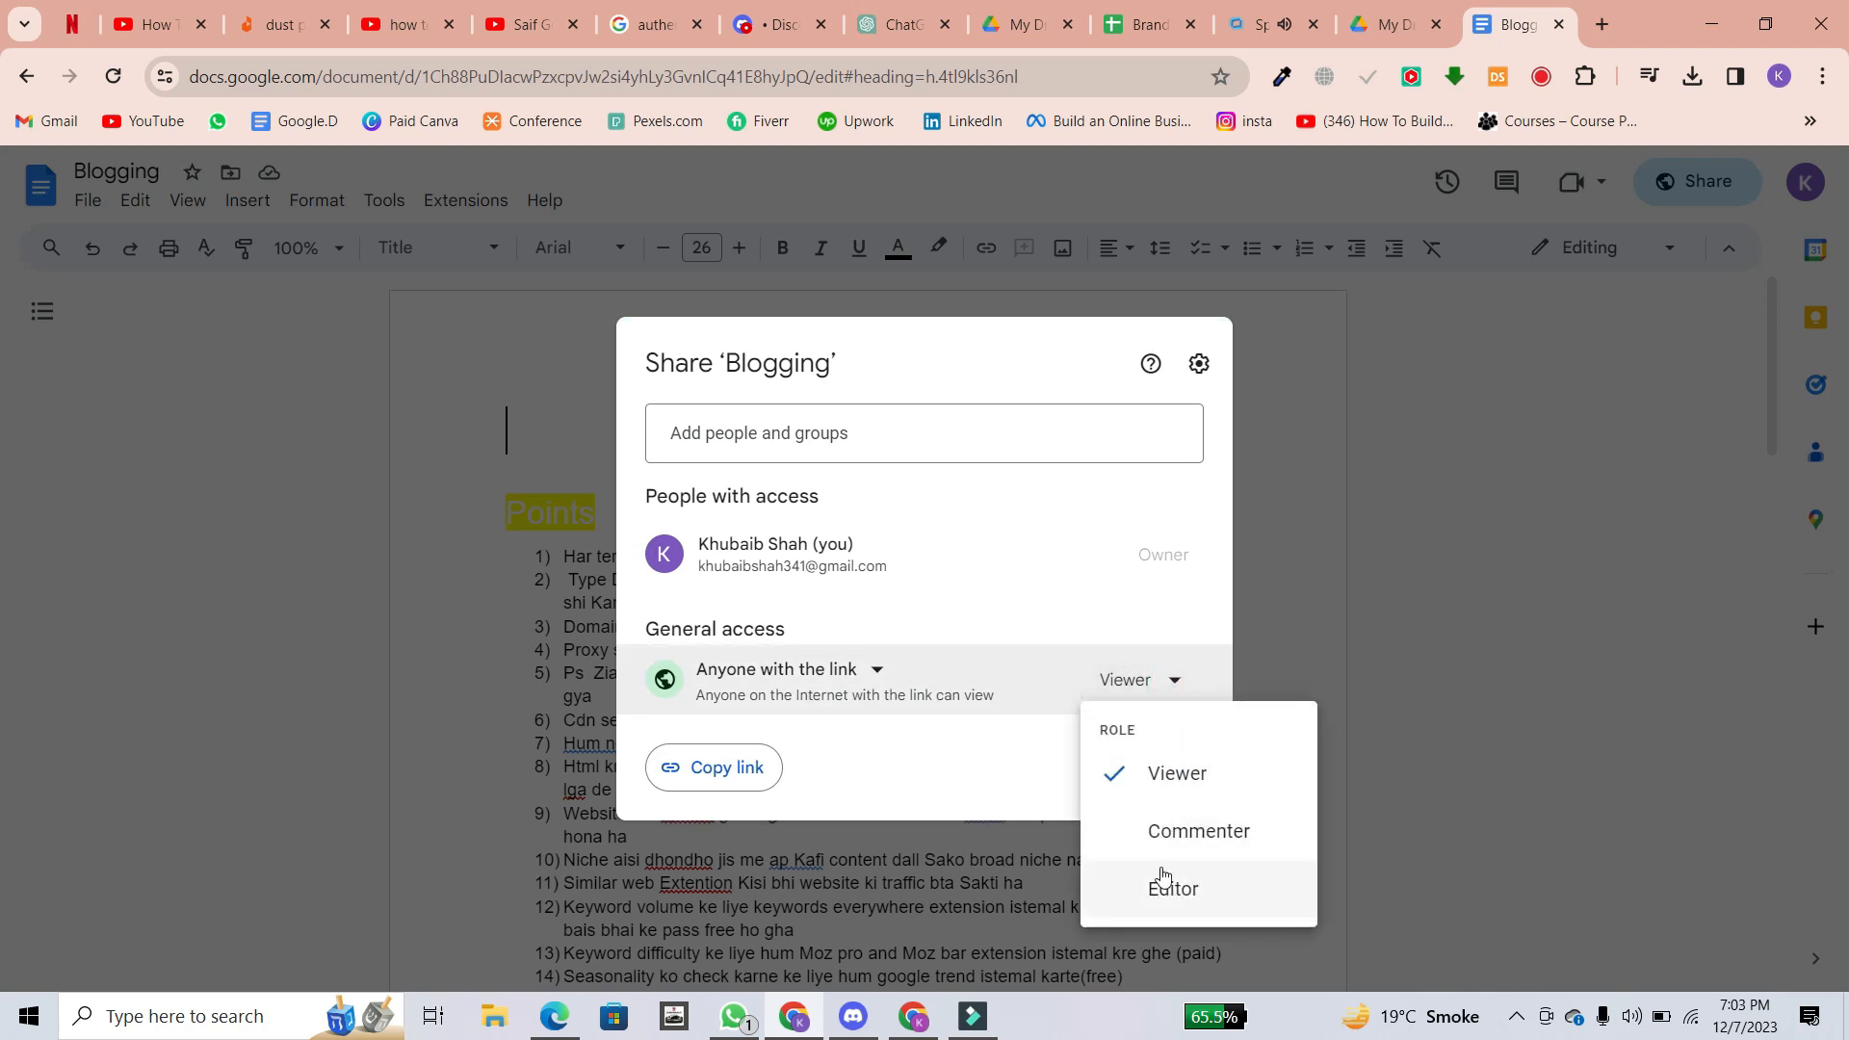
left_click(1173, 888)
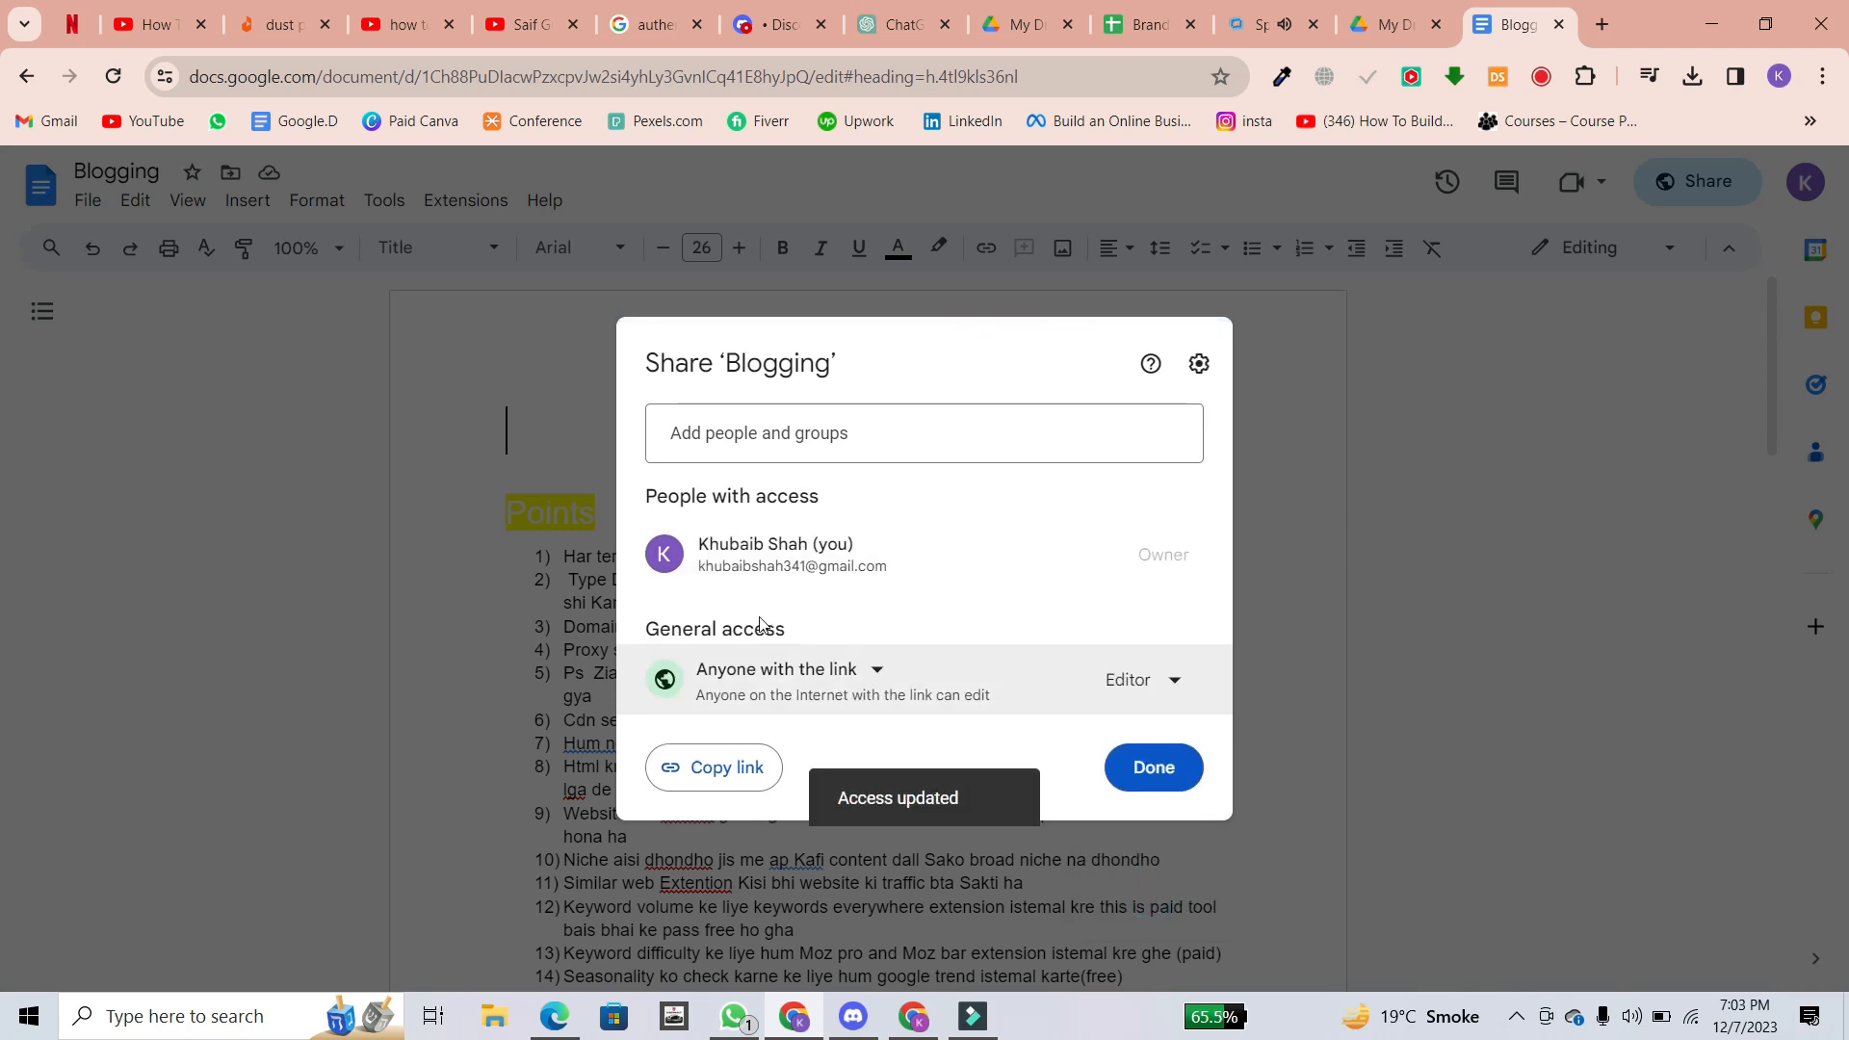
left_click(713, 767)
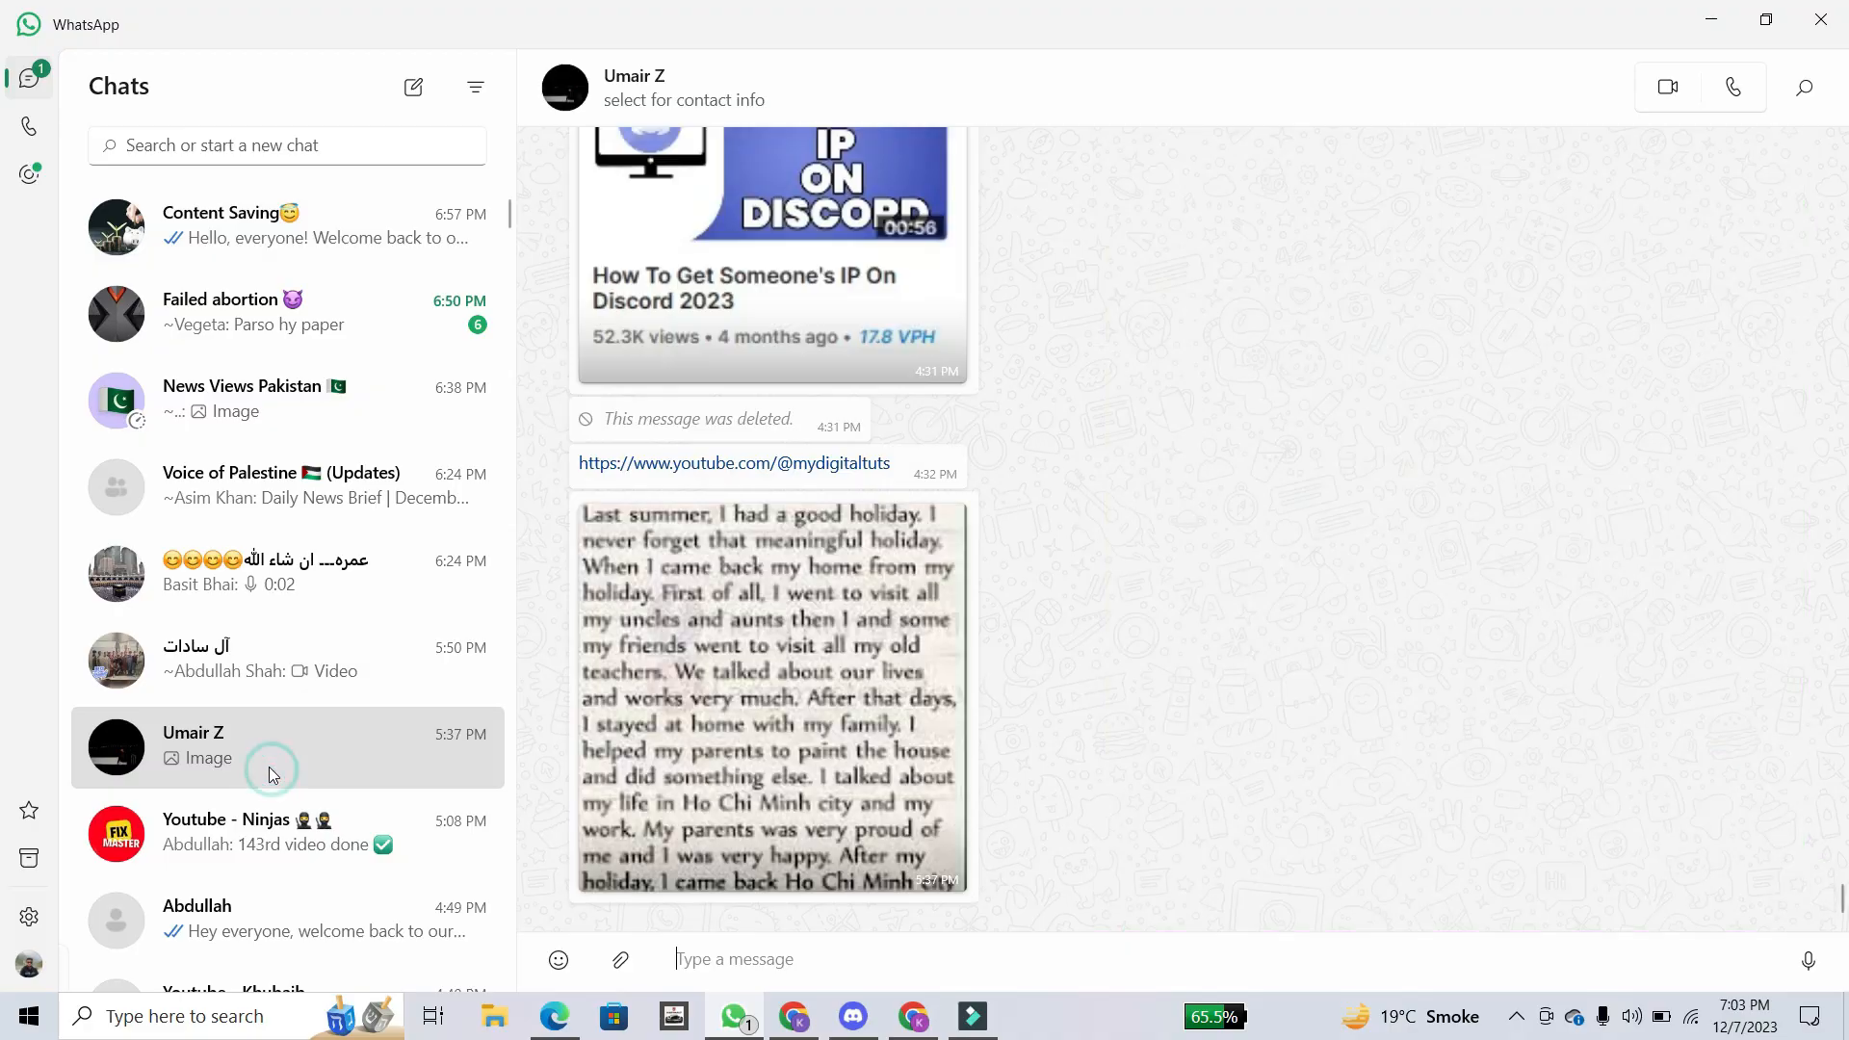
mouse_move(974, 959)
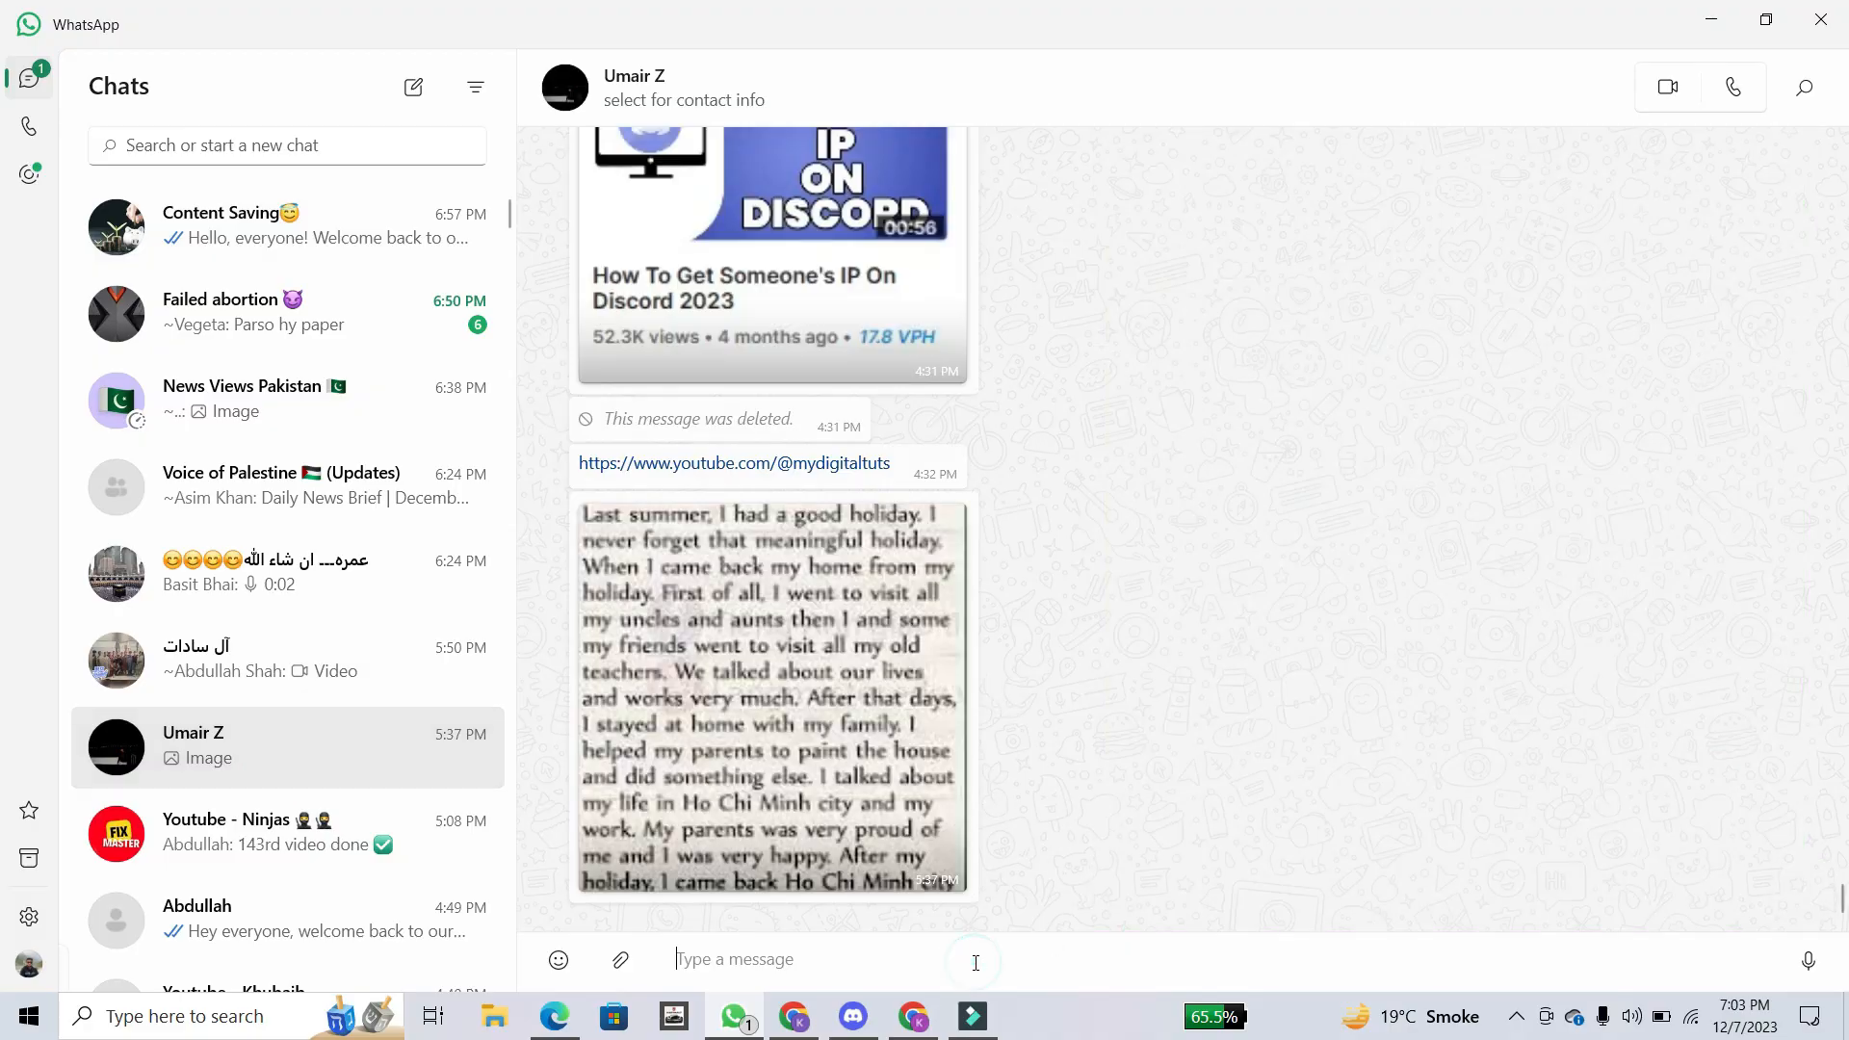
type("https://docs.google.com/document/d/1Ch88PuDIacwPzxcpvJw2si4yhLy3GvnICq41E8hyJpQ/edit?usp=sharing")
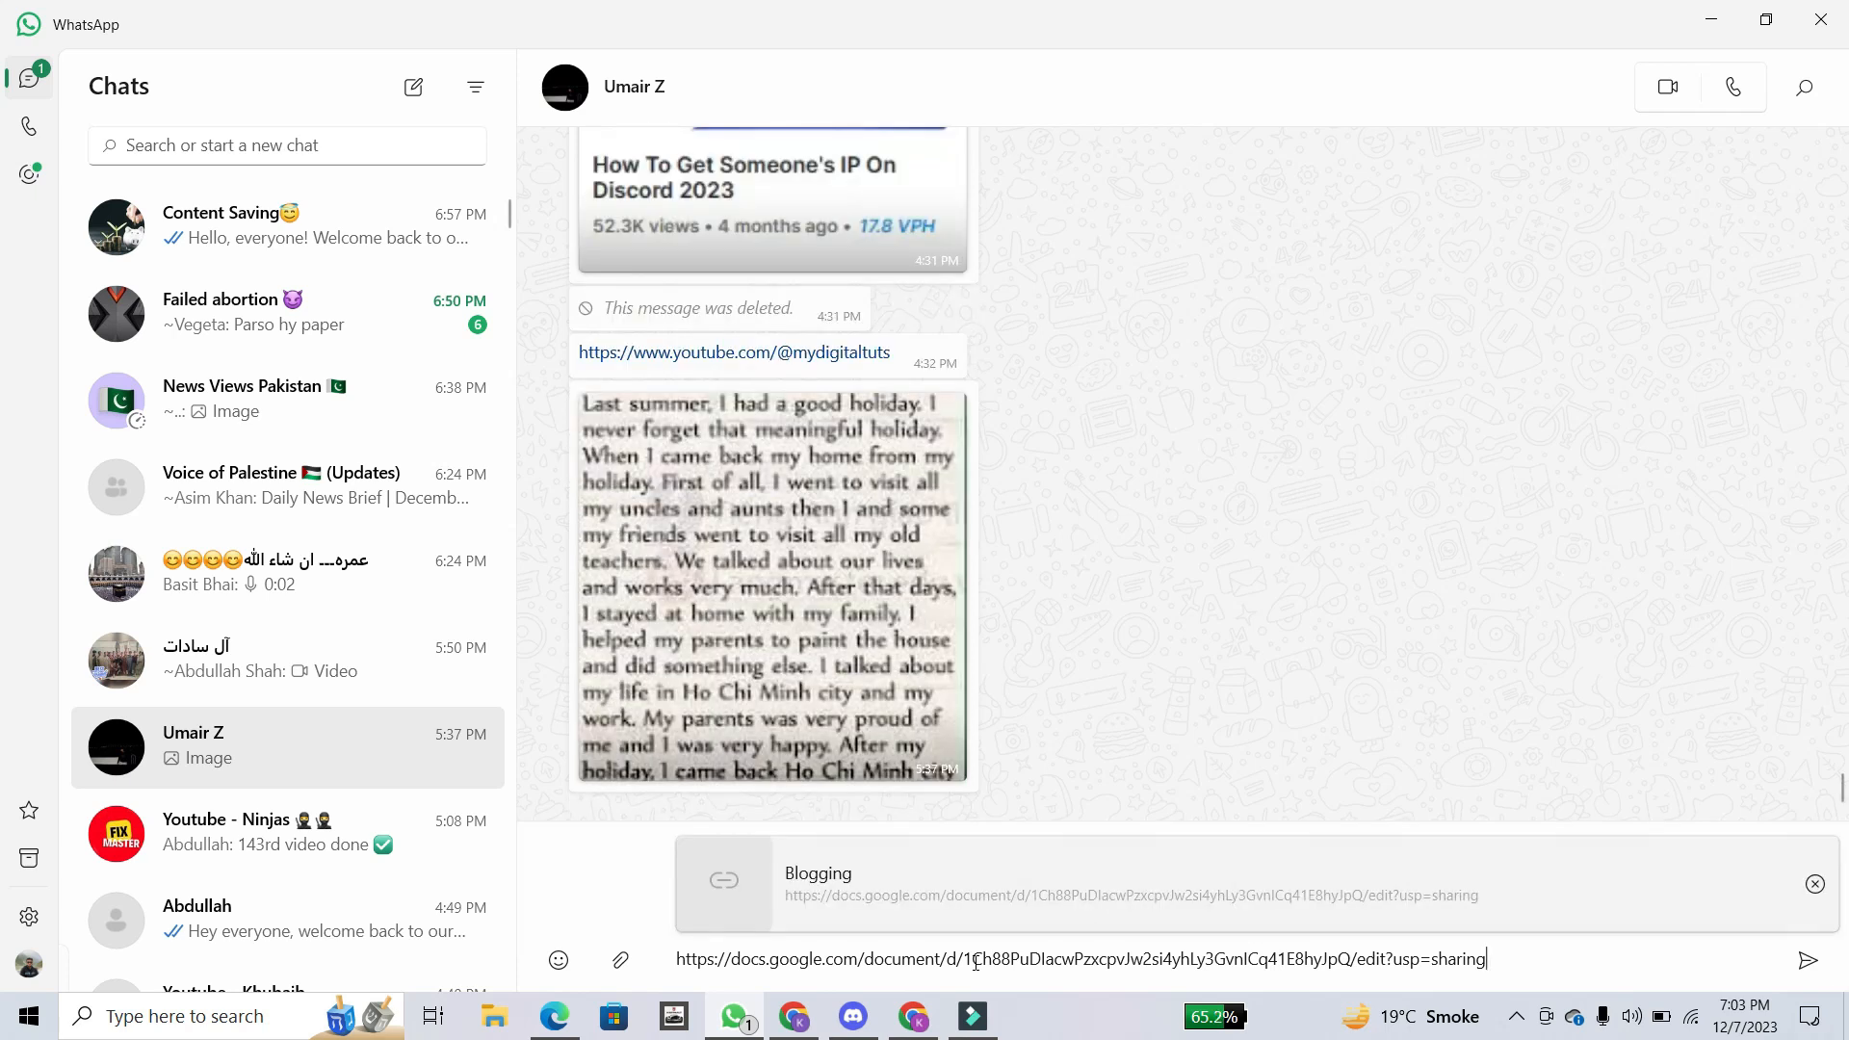
left_click(1814, 959)
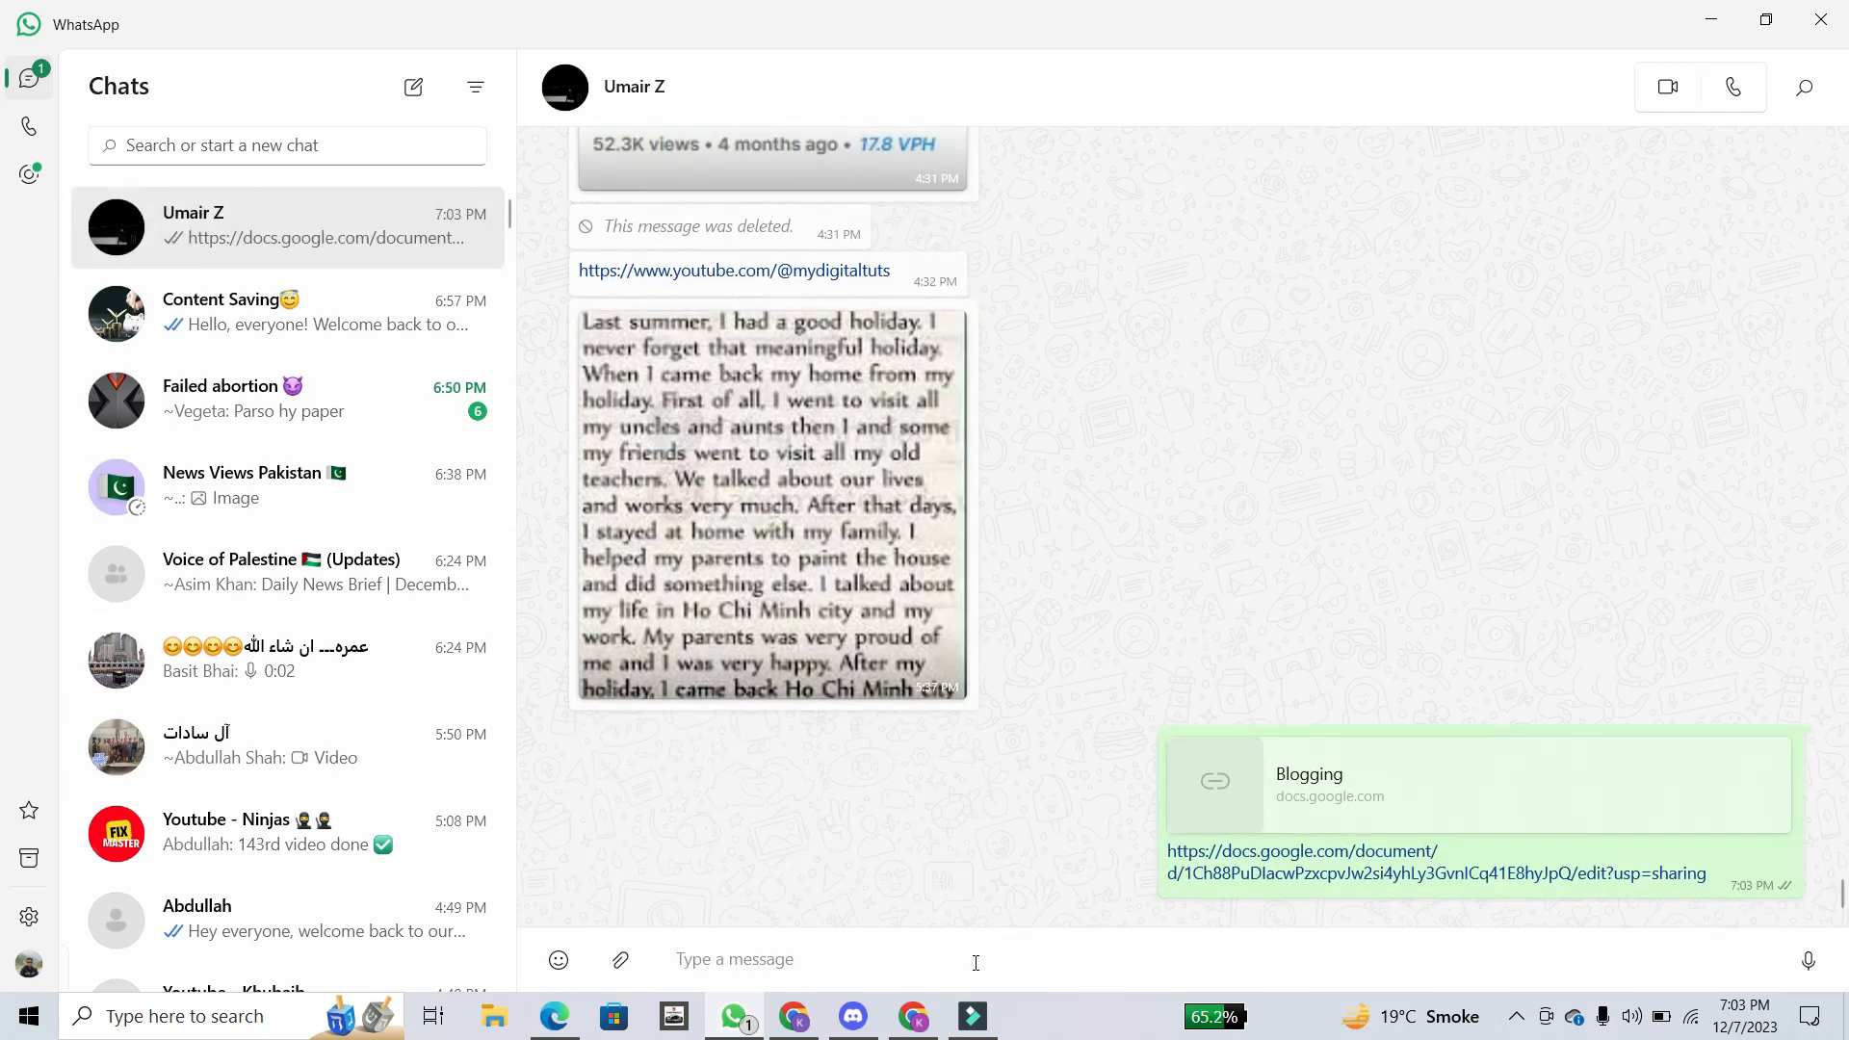